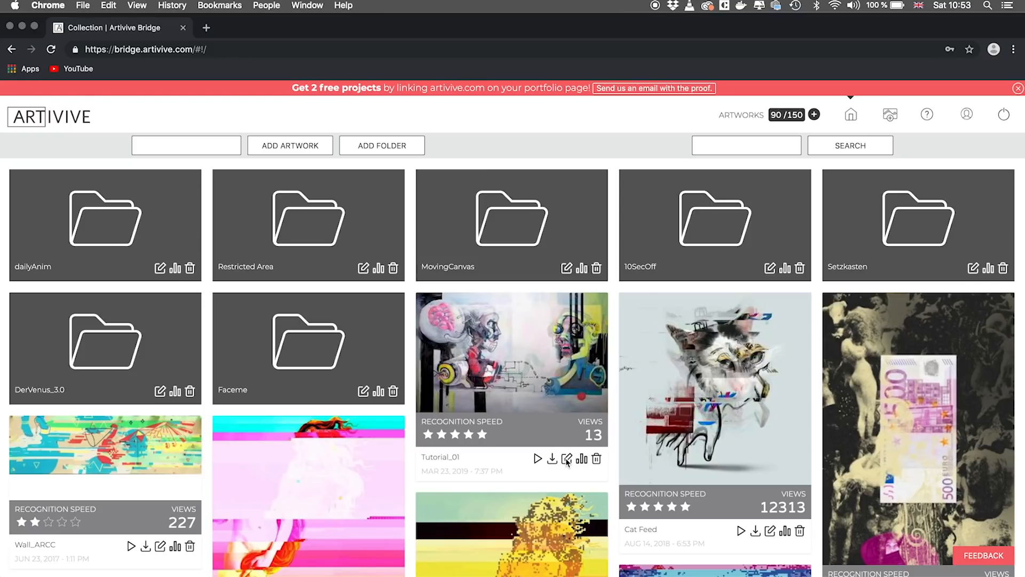
# - Open the Tutorial_01 artwork card for editing from the Collection page
pyautogui.click(566, 459)
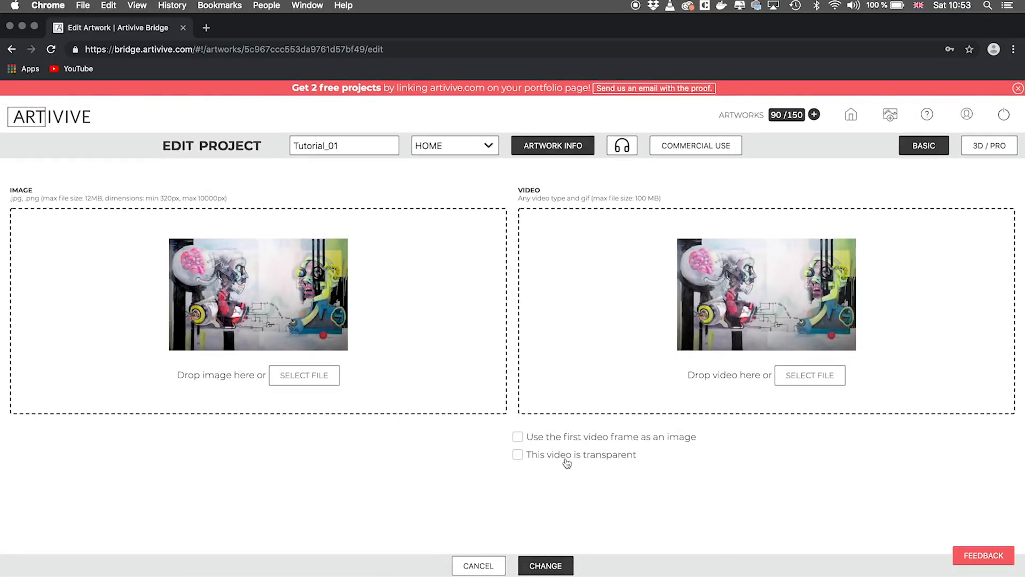
pyautogui.moveTo(973, 166)
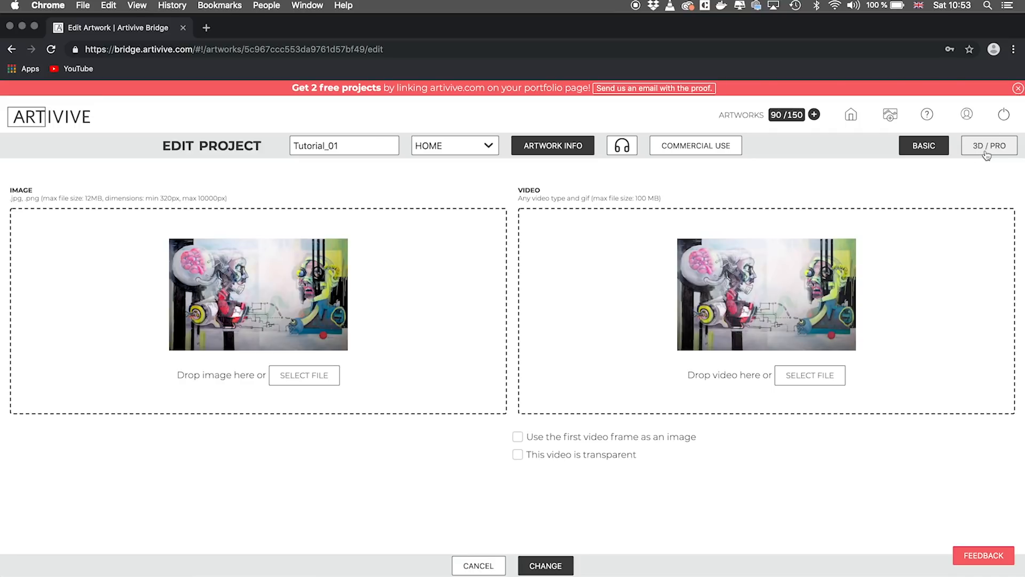
# - Switch Tutorial_01 to 3D / PRO editing and orbit to view the video layer sideways
pyautogui.click(989, 145)
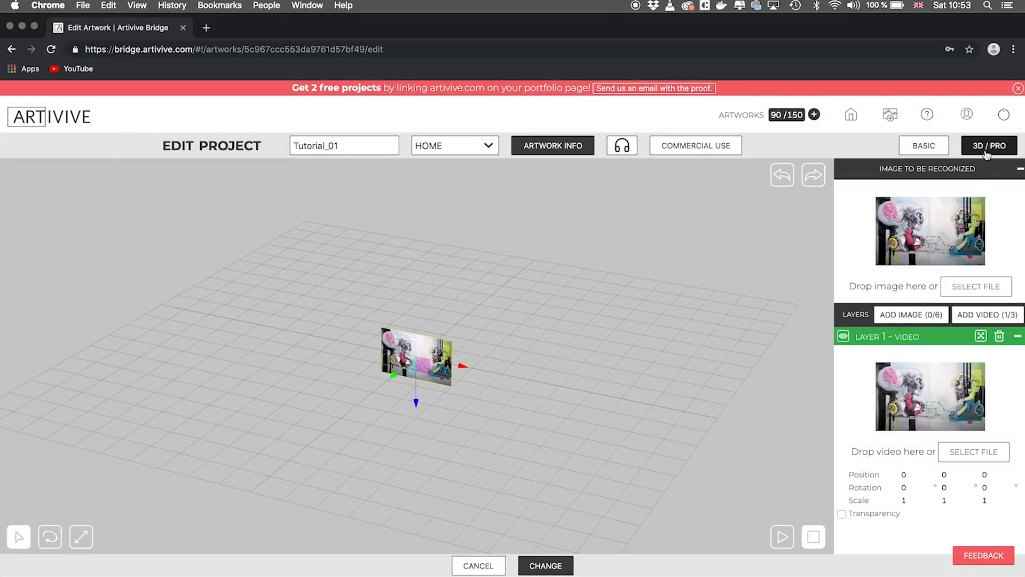
pyautogui.moveTo(527, 352)
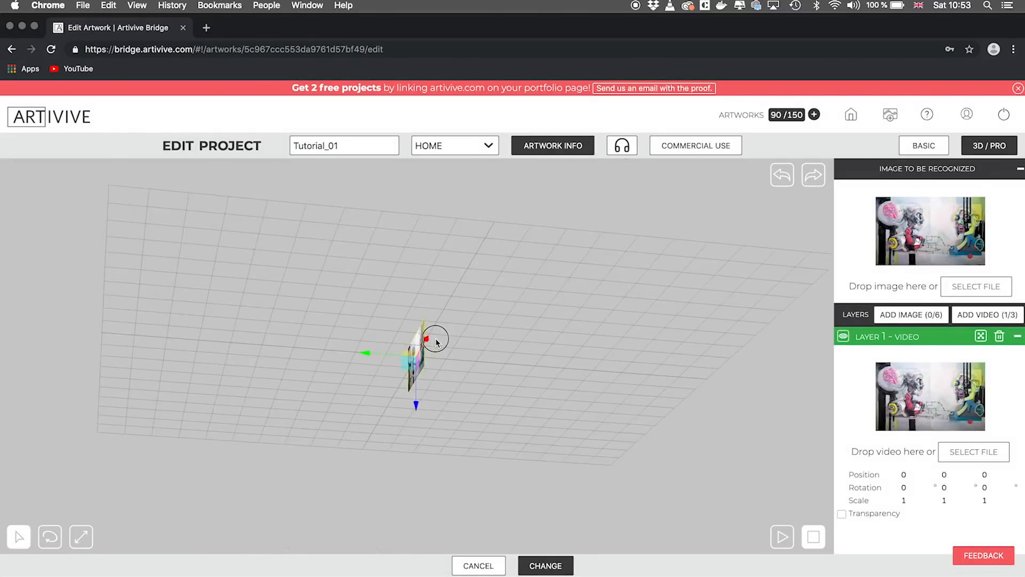
pyautogui.moveTo(435, 339); pyautogui.dragTo(450, 336)
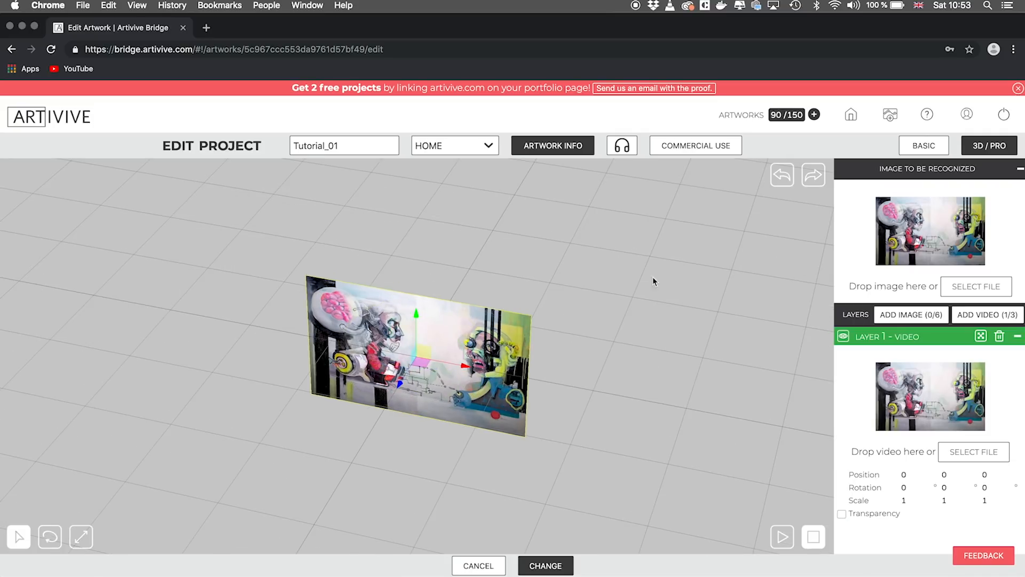
pyautogui.moveTo(954, 379)
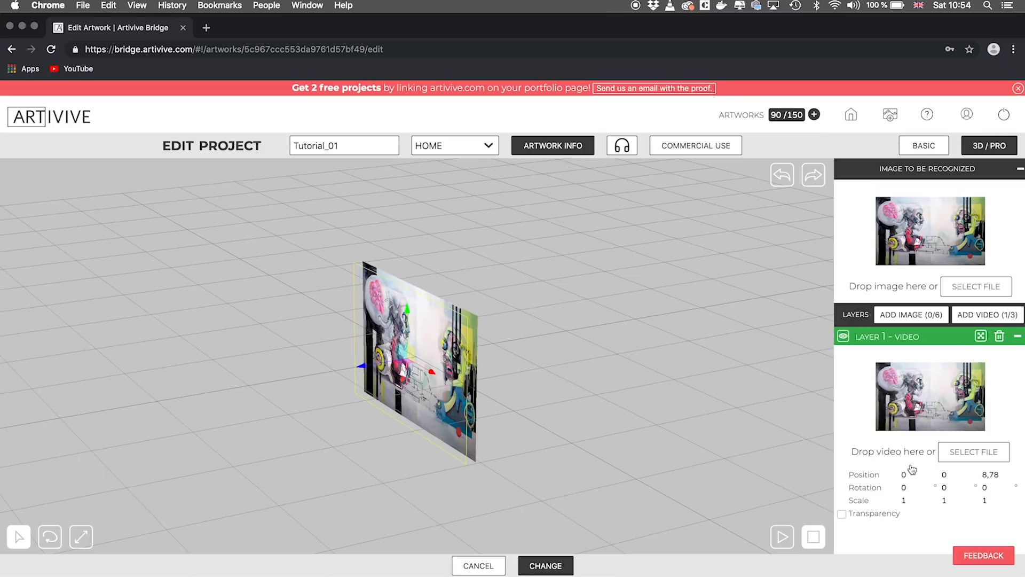
pyautogui.moveTo(964, 456)
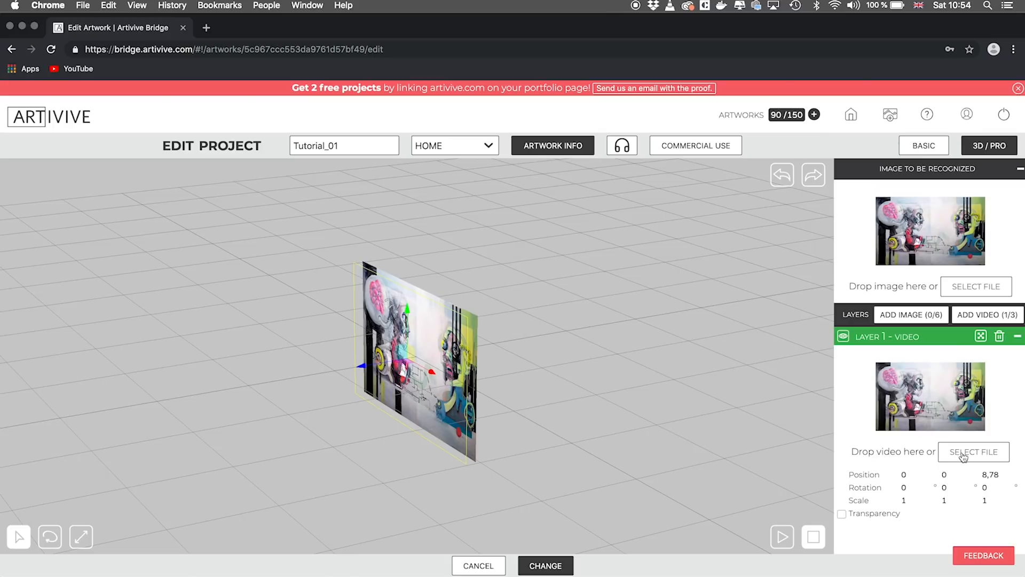
# - Load the Artivive_Video clip into Layer 1 and bring it to depth 4,3 facing the artwork
pyautogui.click(975, 451)
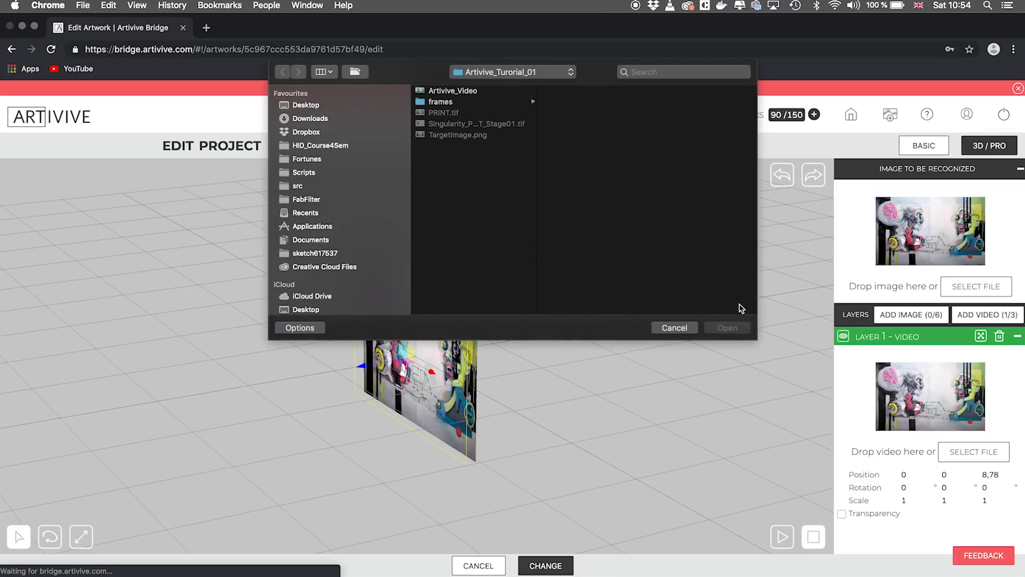
pyautogui.click(306, 105)
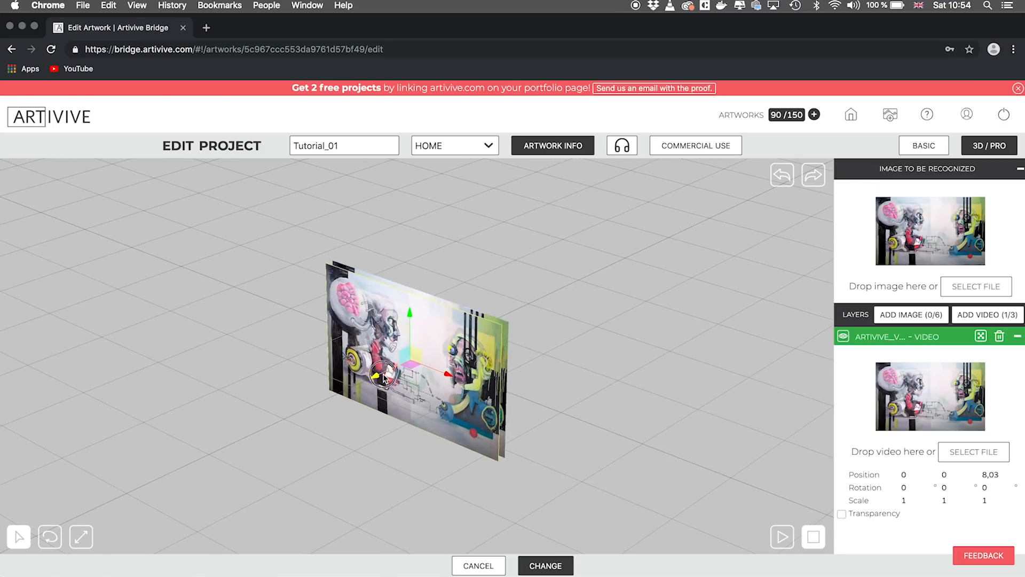
pyautogui.moveTo(386, 378); pyautogui.dragTo(537, 447)
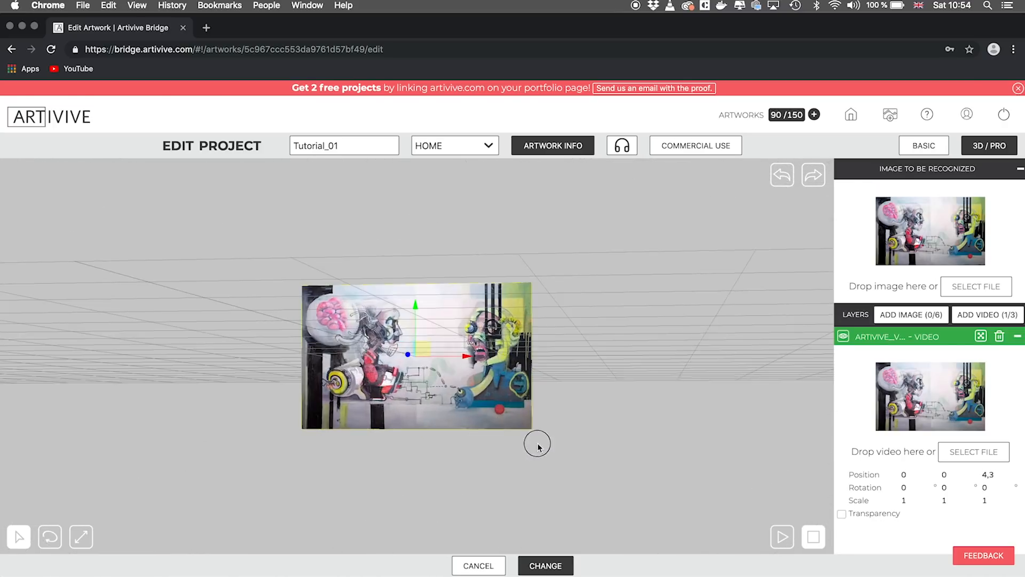
pyautogui.moveTo(537, 443); pyautogui.dragTo(489, 450)
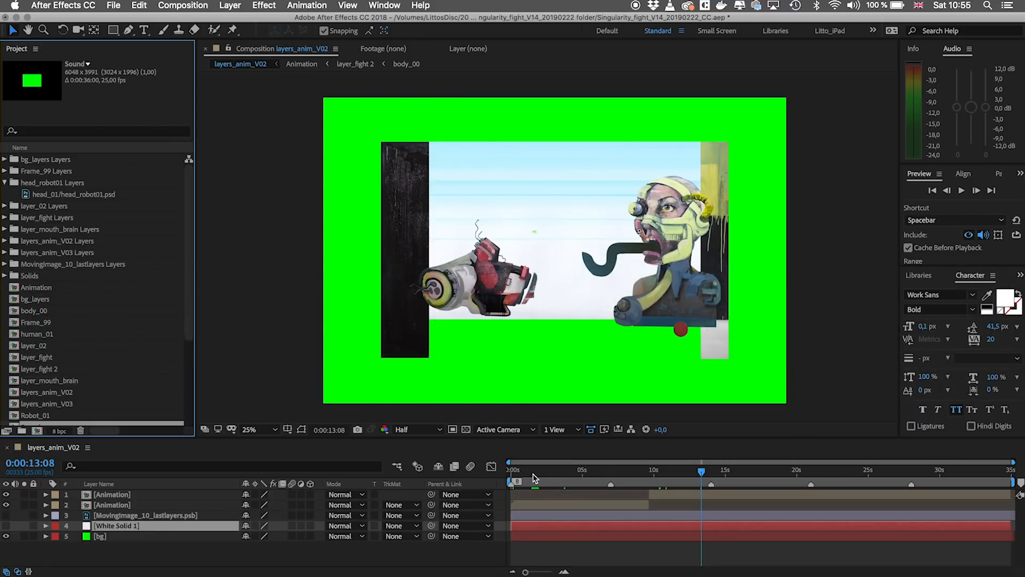
# - Add a second video layer, then scrub a few seconds into the layers_anim_V02 composition
pyautogui.click(512, 470)
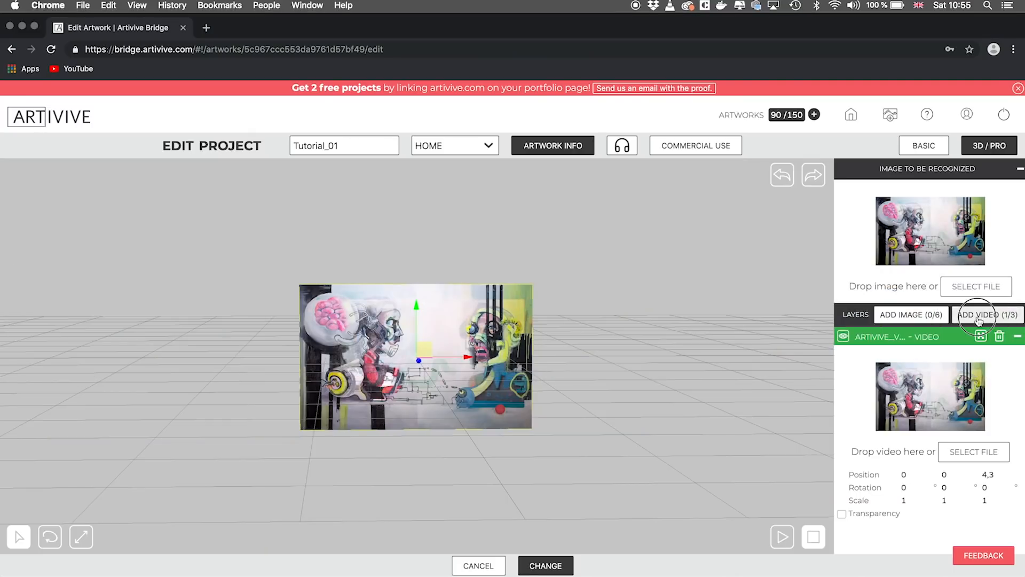
pyautogui.click(988, 314)
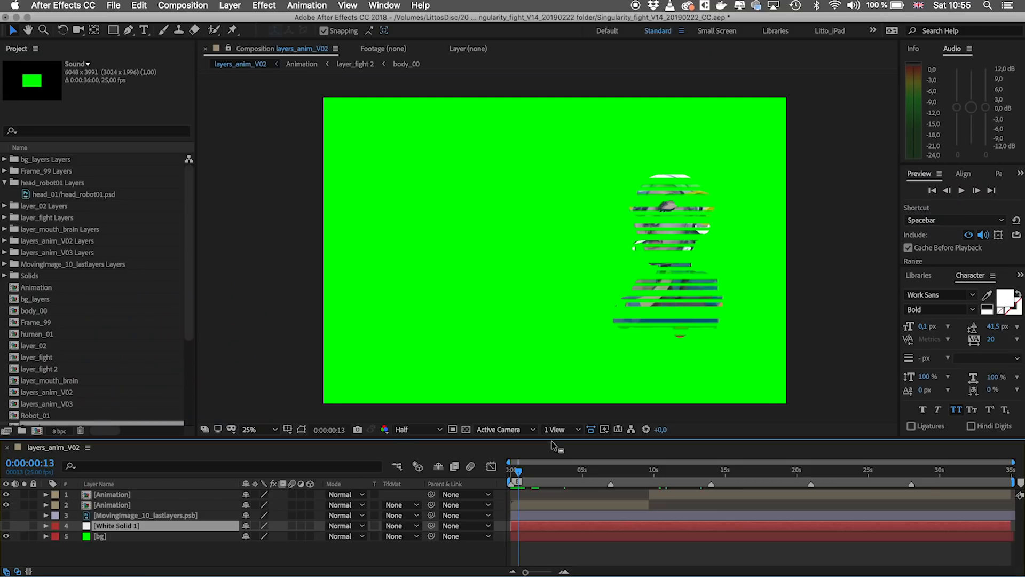
pyautogui.moveTo(22, 543)
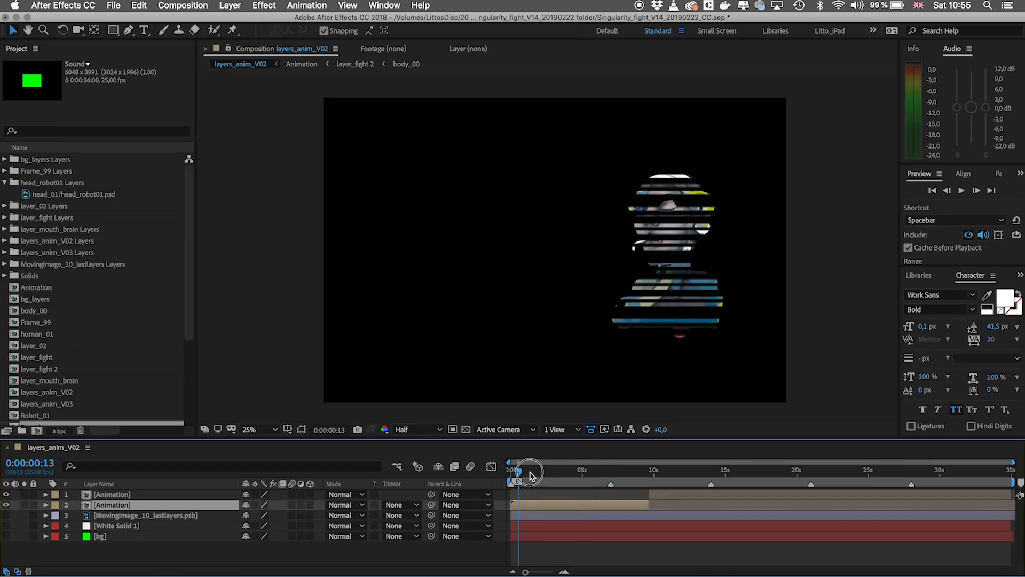
pyautogui.moveTo(517, 471); pyautogui.dragTo(559, 471)
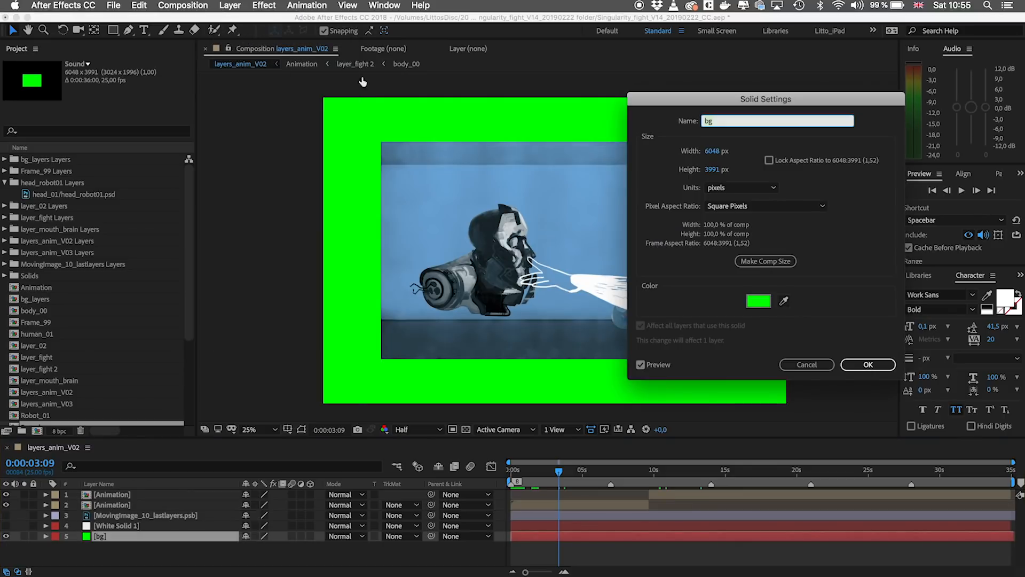
# - Confirm the bg solid colour reads pure green 00FF00 and cancel without changes
pyautogui.click(758, 302)
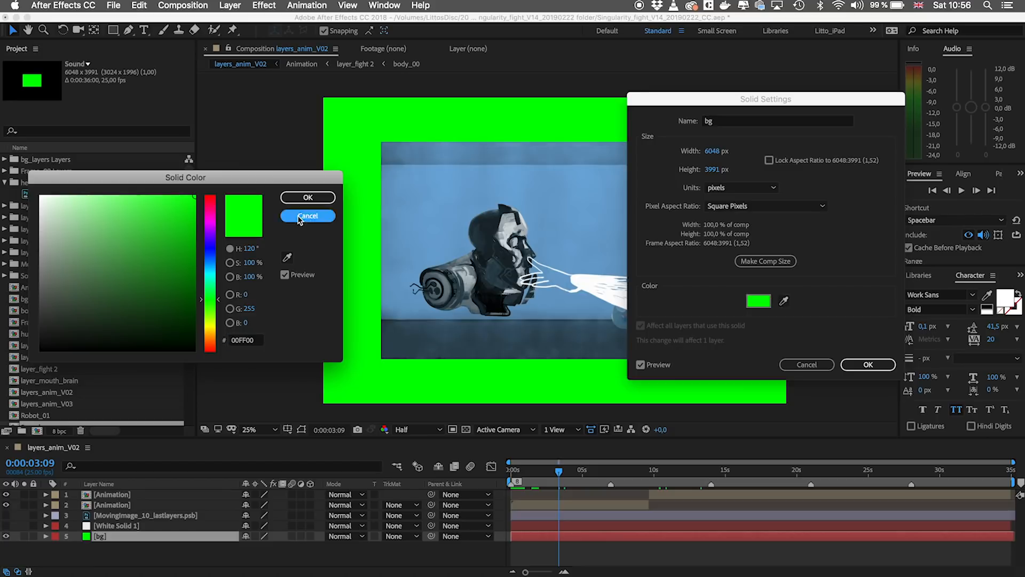
pyautogui.click(306, 216)
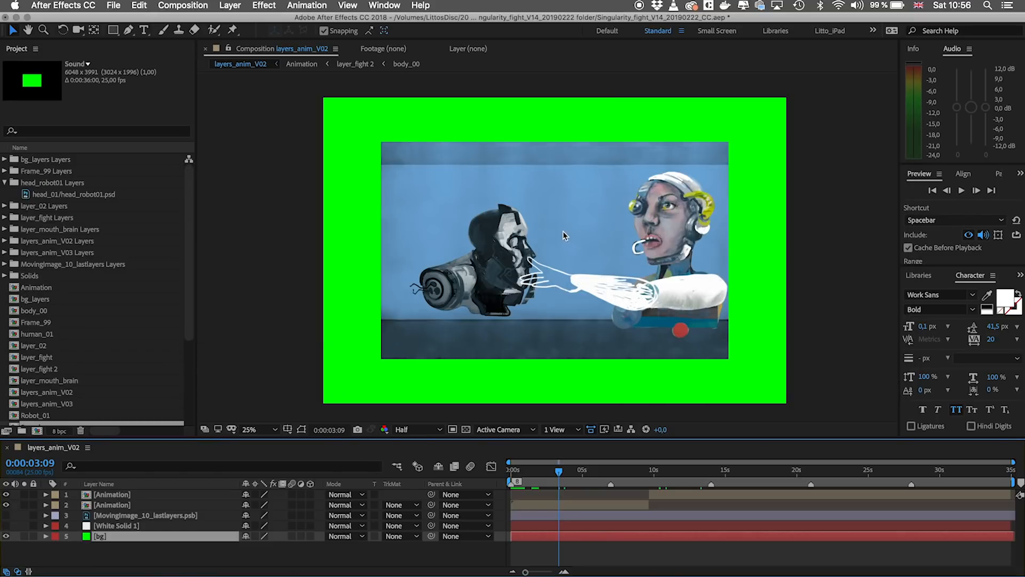
pyautogui.moveTo(635, 296)
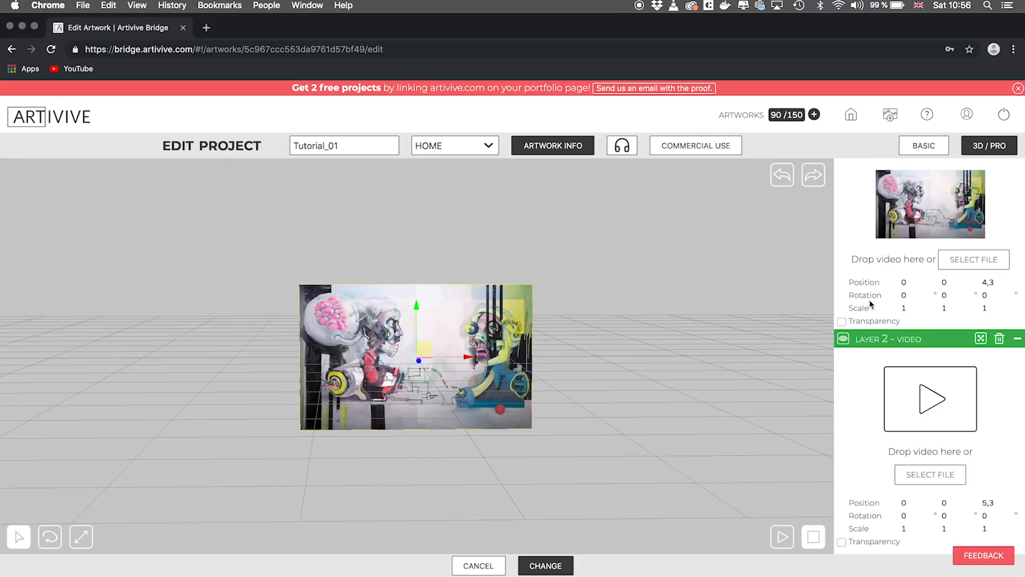
pyautogui.moveTo(962, 334)
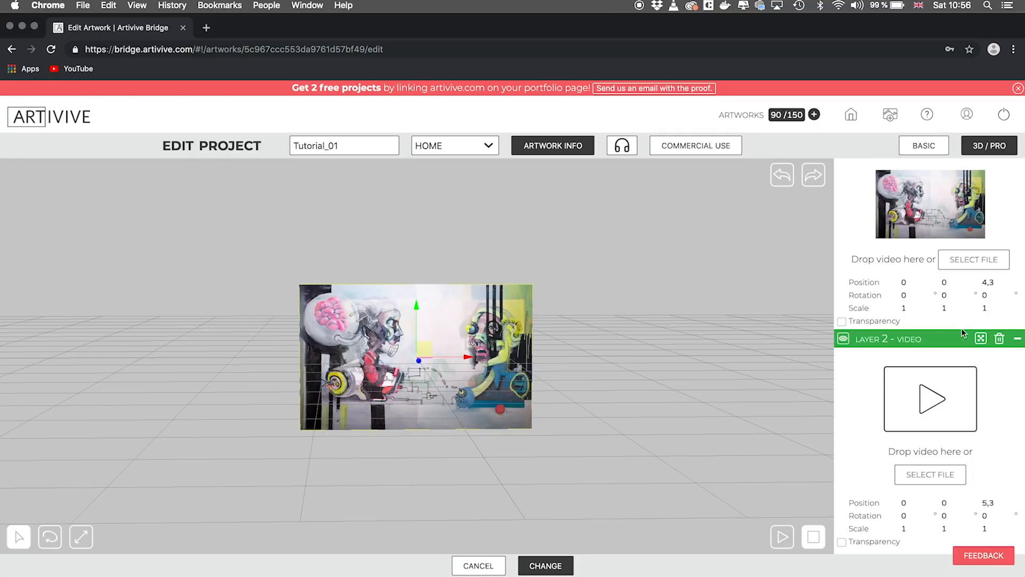
pyautogui.moveTo(986, 272)
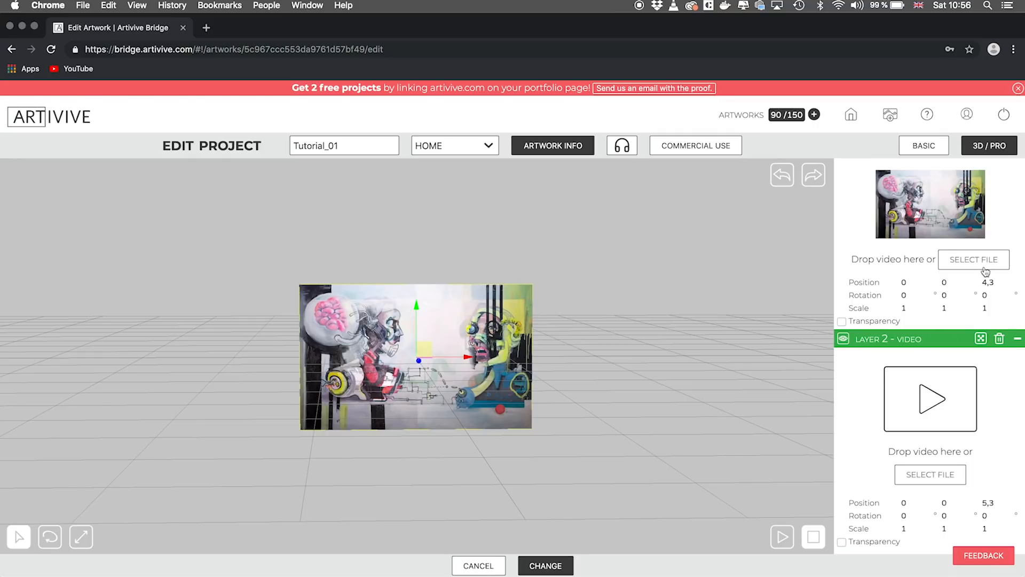
# - Scroll the Layers panel down to reach Layer 2's file chooser
pyautogui.scroll(-3)
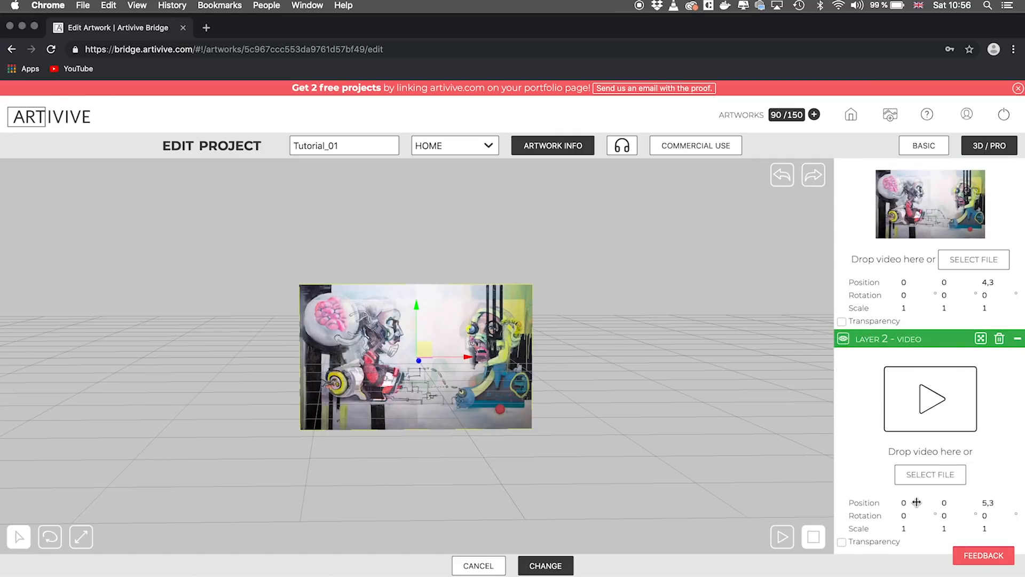
pyautogui.moveTo(915, 479)
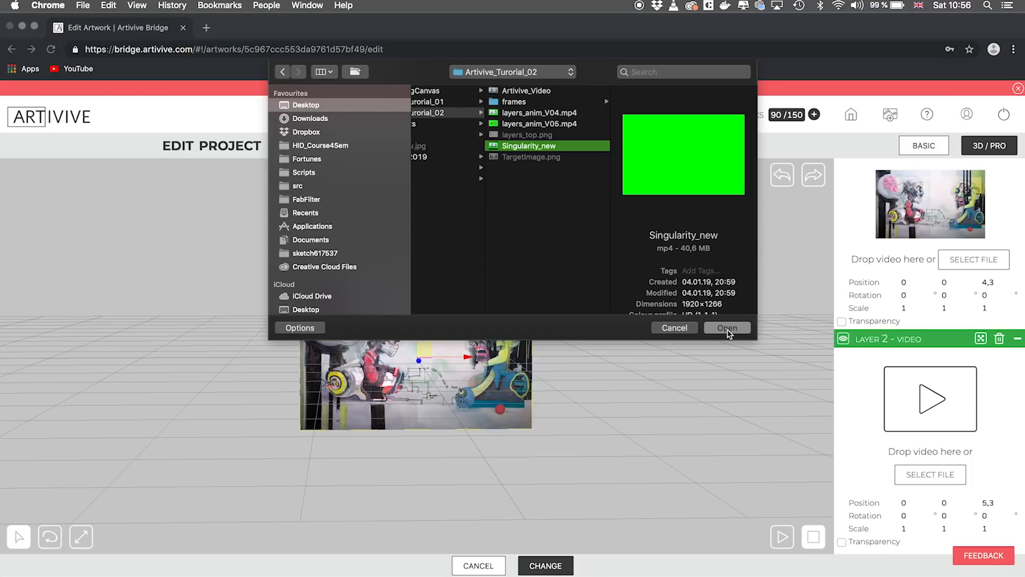
# - Load Singularity_new into Layer 2, preview it, and raise the green keying threshold to 0.88
pyautogui.click(726, 328)
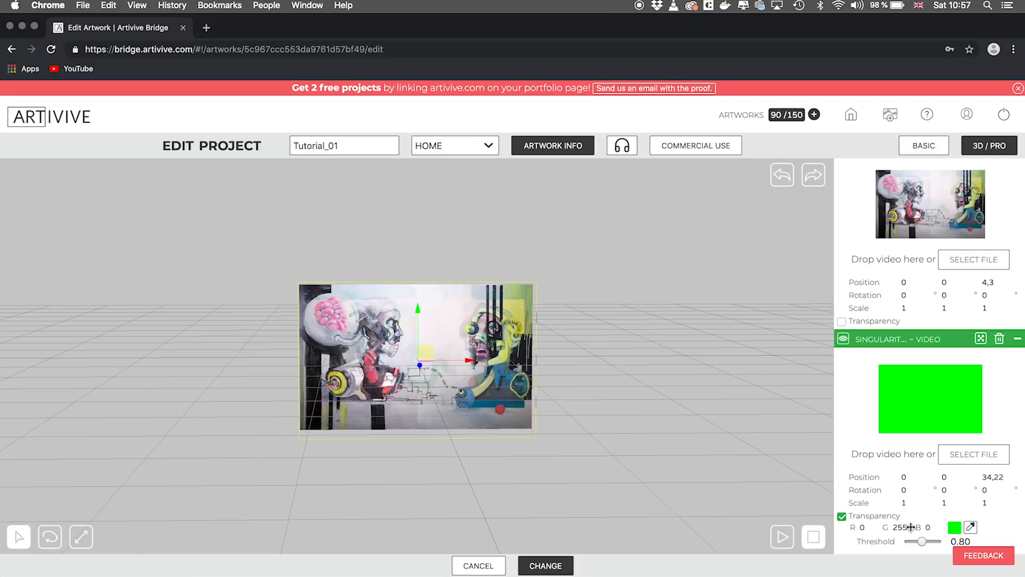
pyautogui.moveTo(909, 528)
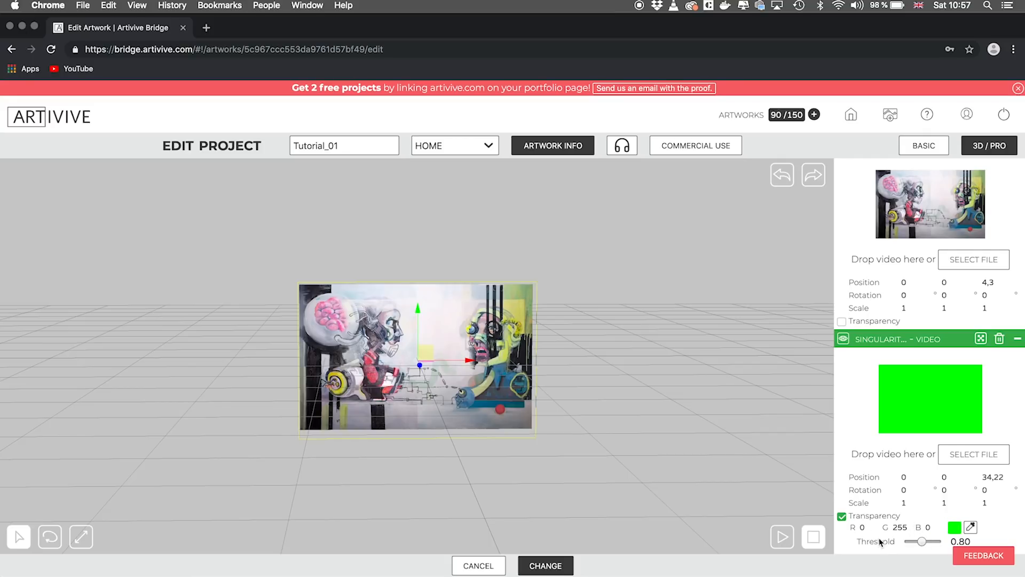
pyautogui.click(782, 537)
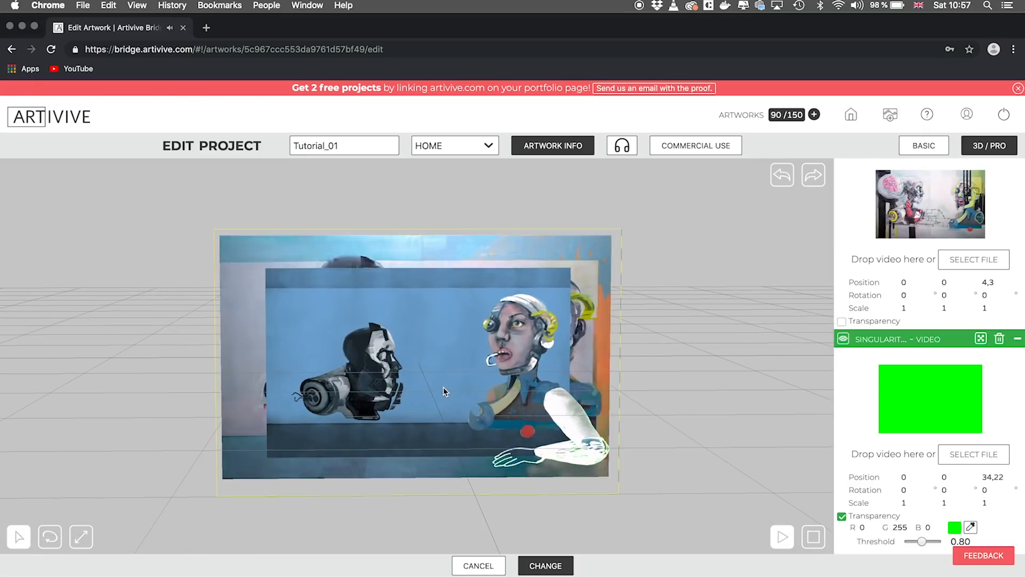
pyautogui.click(813, 538)
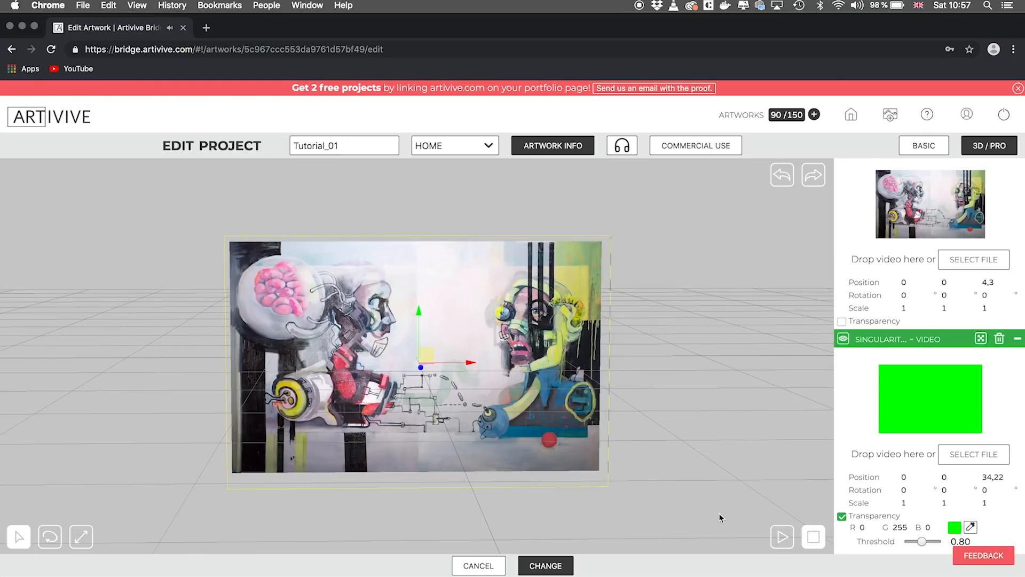
pyautogui.moveTo(922, 542); pyautogui.dragTo(927, 542)
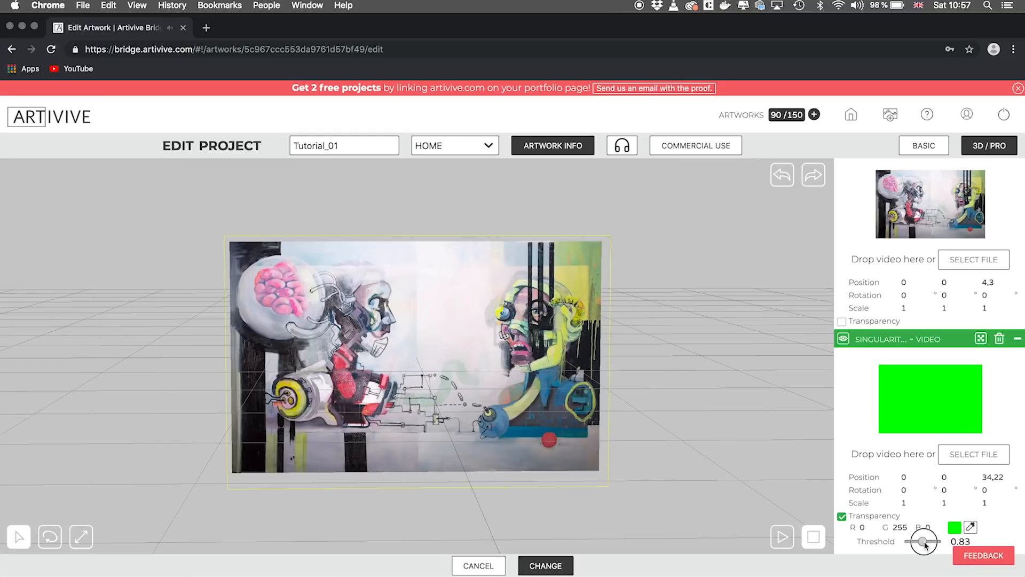
pyautogui.moveTo(921, 542); pyautogui.dragTo(927, 541)
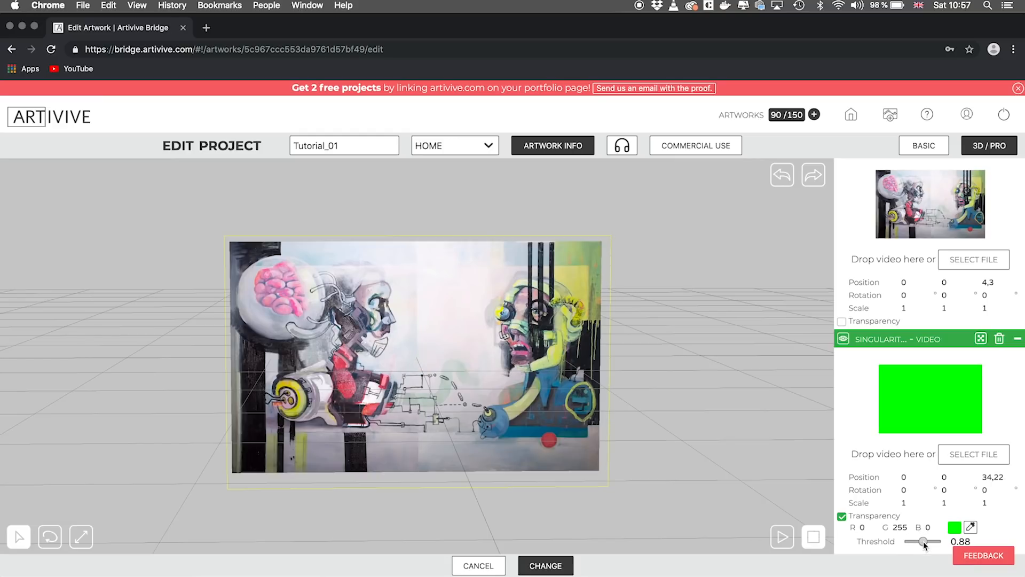
pyautogui.moveTo(417, 357); pyautogui.dragTo(625, 511)
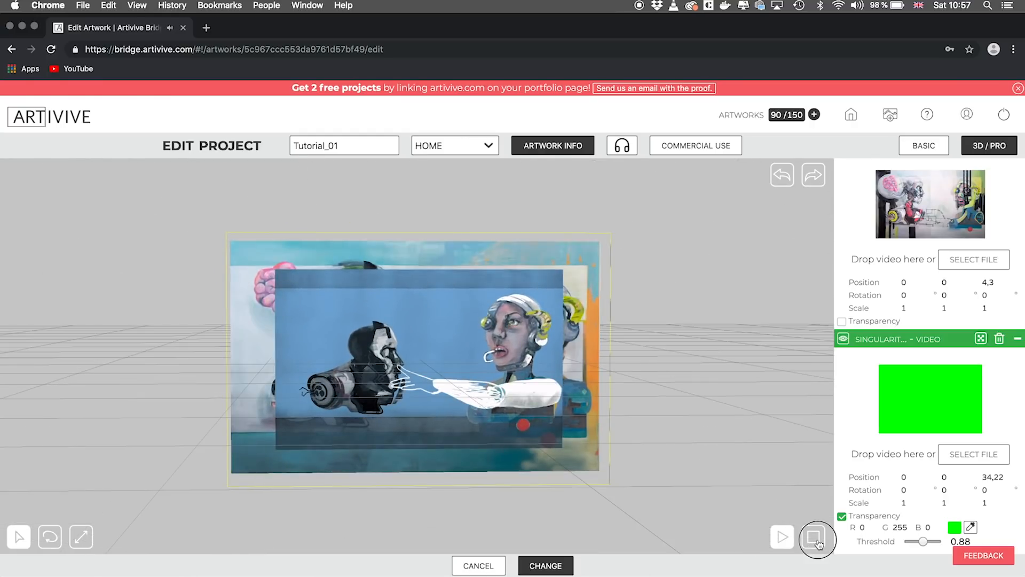
# - Toggle the animated preview to check the keyed video over the artwork
pyautogui.click(815, 536)
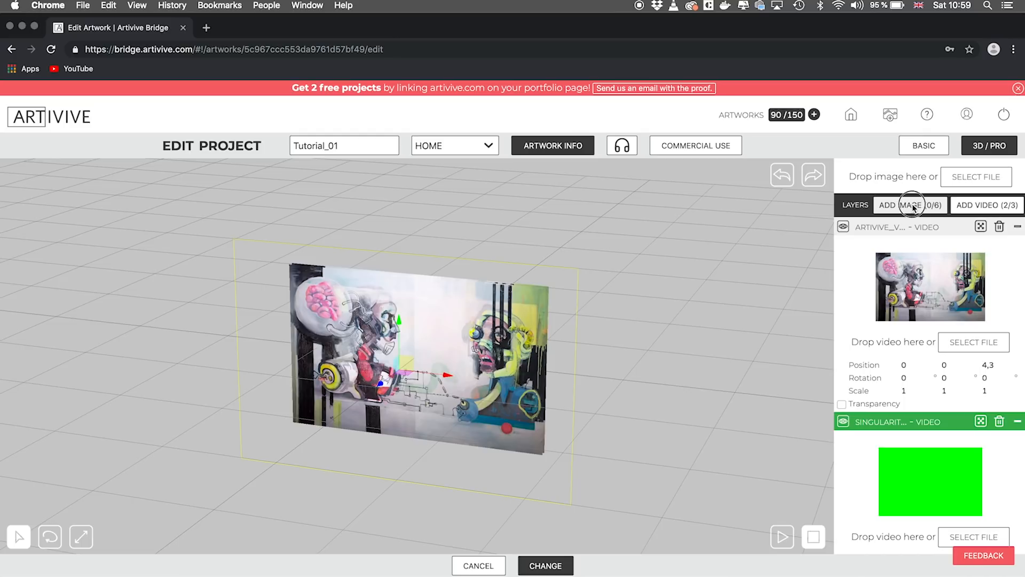
# - Add an empty Layer 3 - Image to the project via ADD IMAGE
pyautogui.click(911, 205)
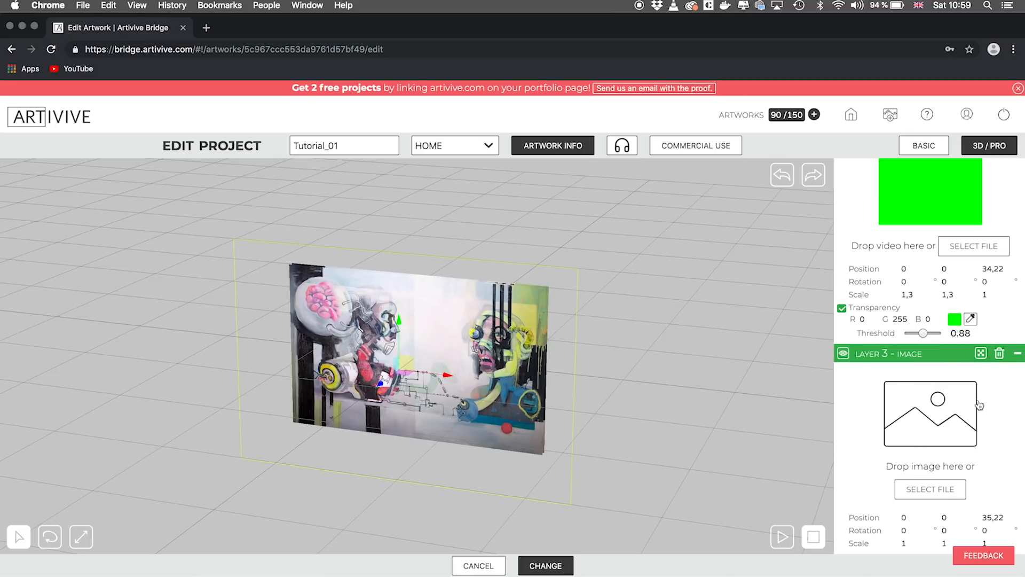
pyautogui.moveTo(939, 468)
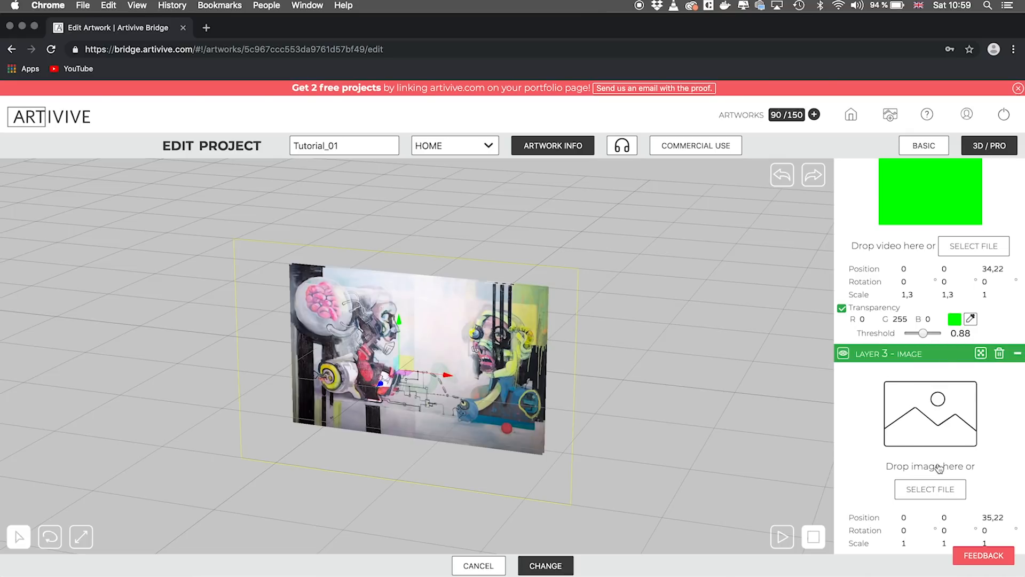
pyautogui.moveTo(927, 284)
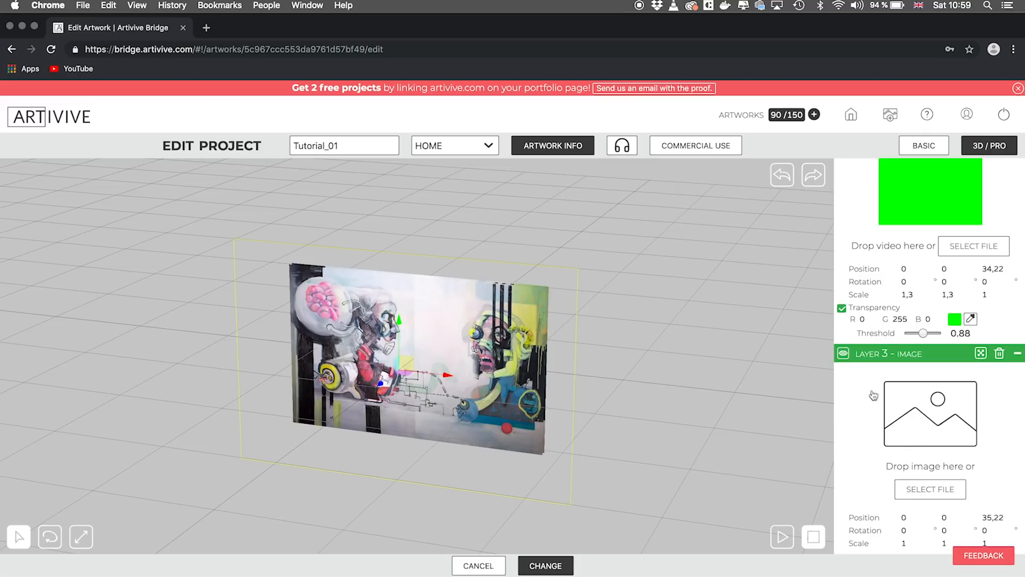
pyautogui.moveTo(931, 489)
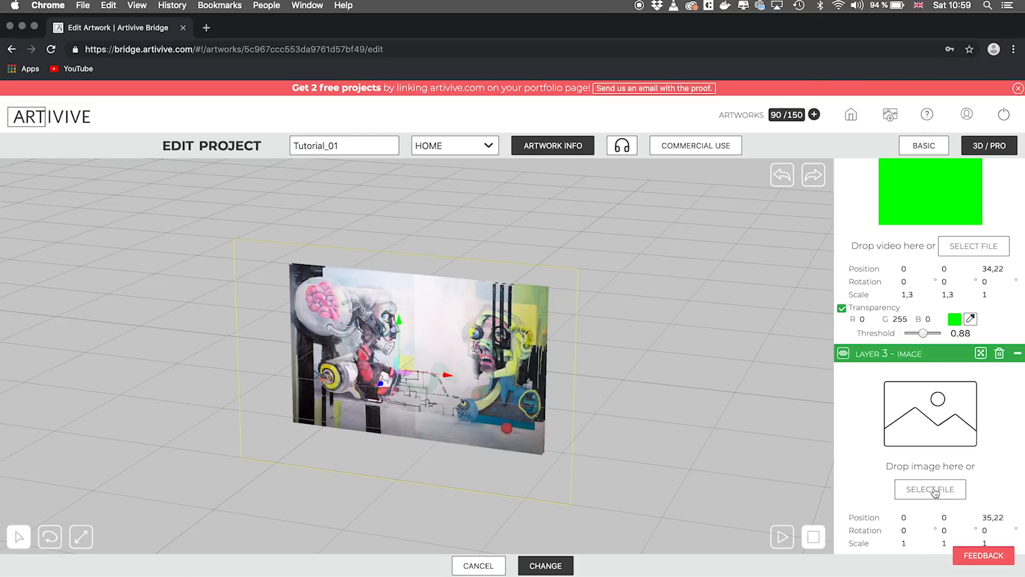
# - Load layers_top.png into the new image layer so it appears in the scene
pyautogui.click(930, 490)
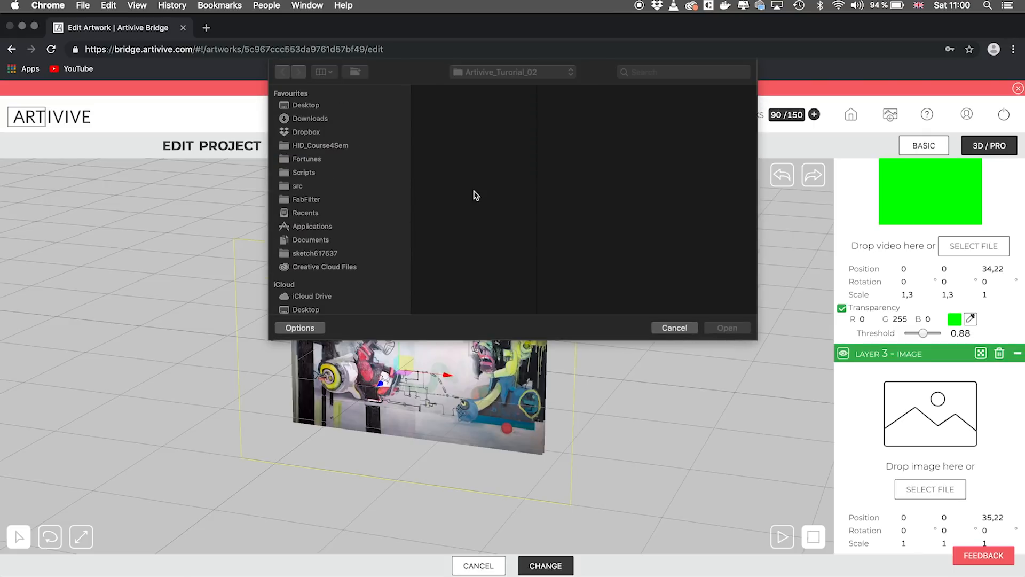
pyautogui.click(451, 134)
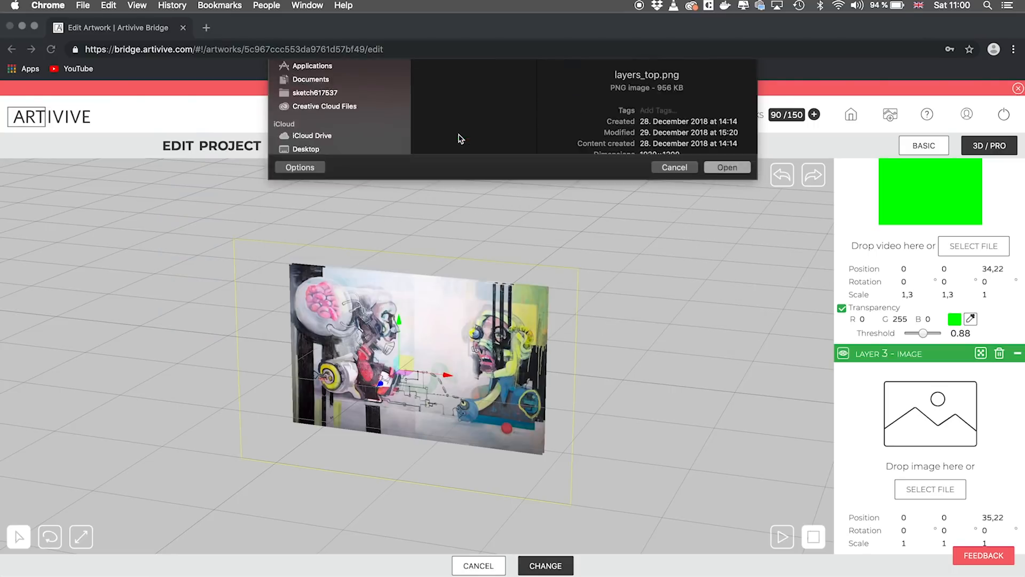
pyautogui.click(726, 166)
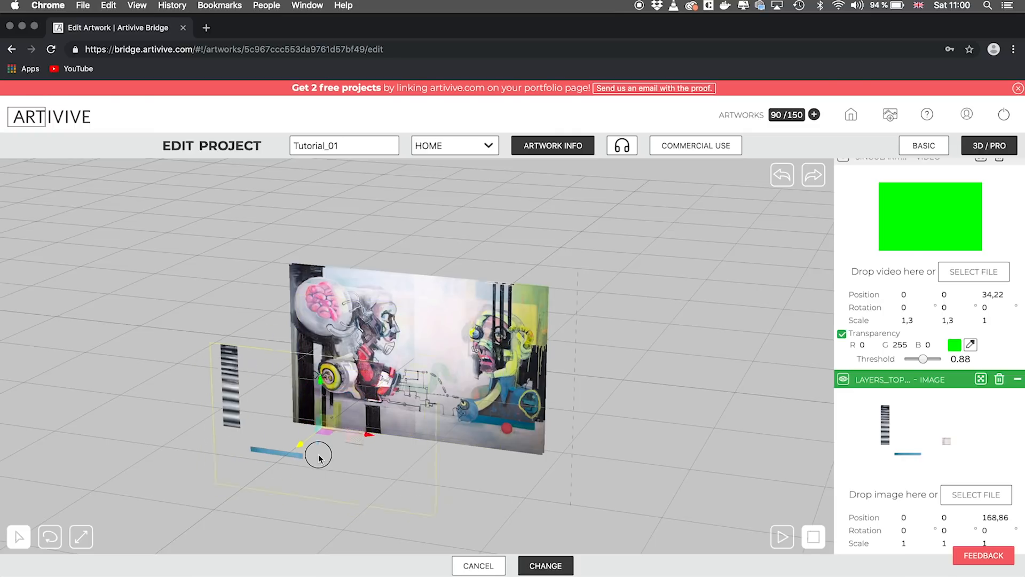
# - Enlarge the layers_top image to scale 1,3 and pull it toward the artwork to depth 57,61
pyautogui.moveTo(319, 456); pyautogui.dragTo(198, 438)
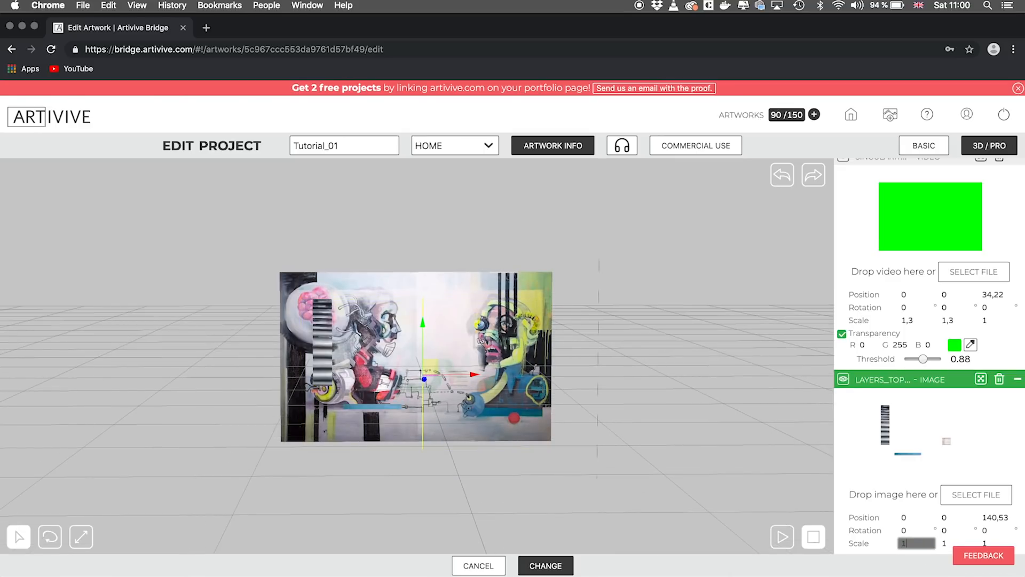
pyautogui.write('1,3')
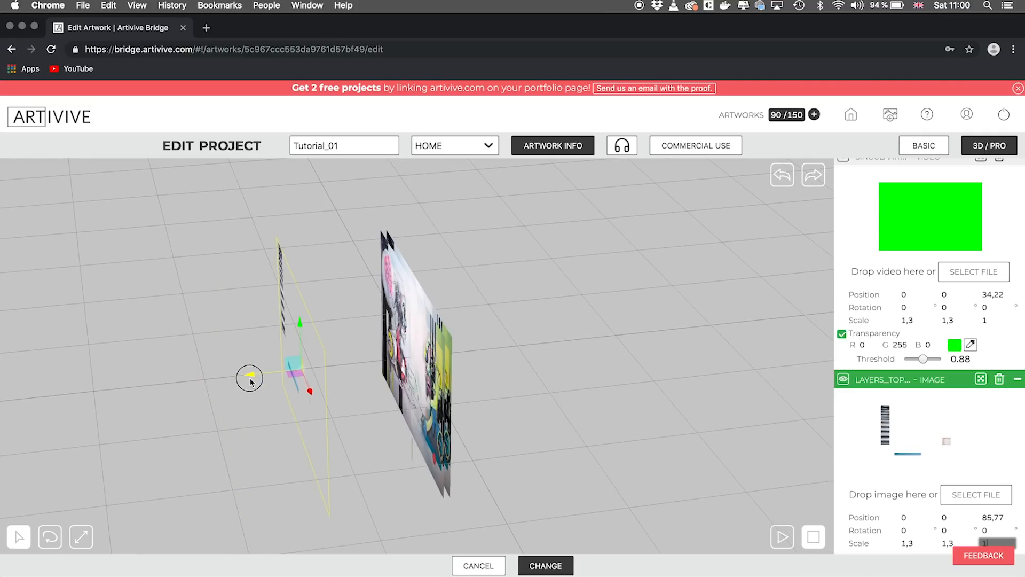
pyautogui.moveTo(250, 381); pyautogui.dragTo(341, 406)
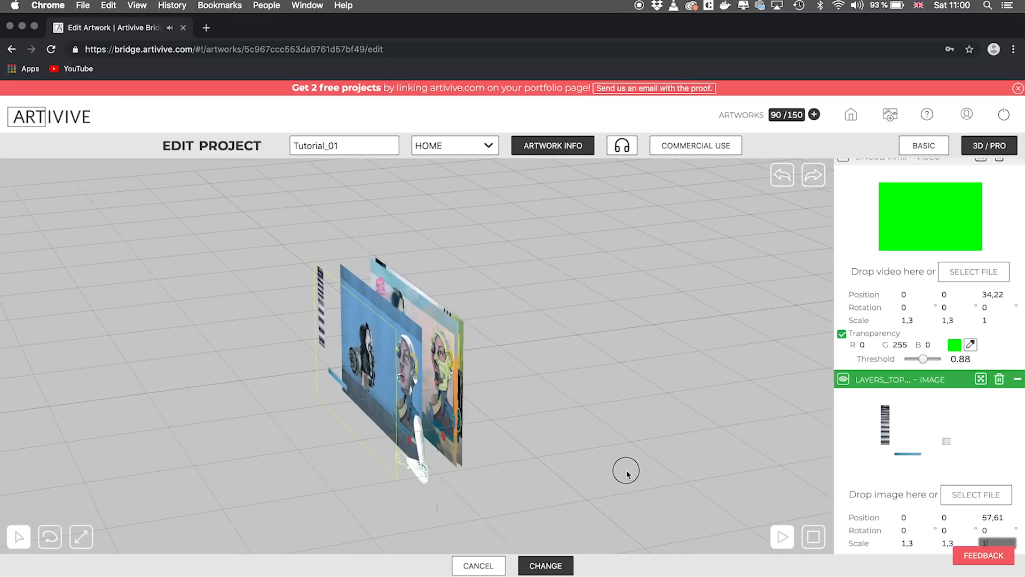
pyautogui.moveTo(626, 474); pyautogui.dragTo(696, 456)
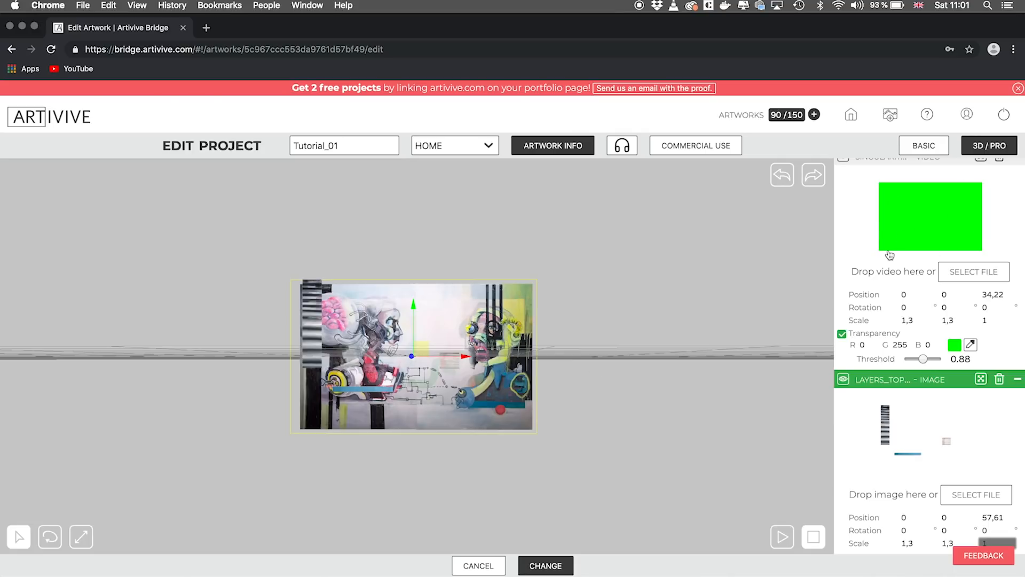
pyautogui.moveTo(649, 330)
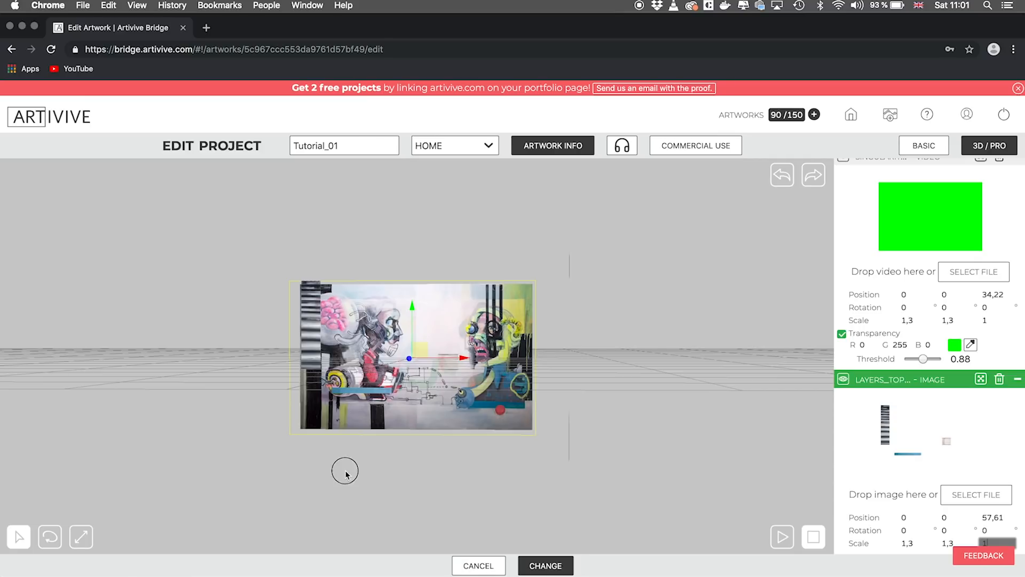
pyautogui.moveTo(345, 473); pyautogui.dragTo(333, 403)
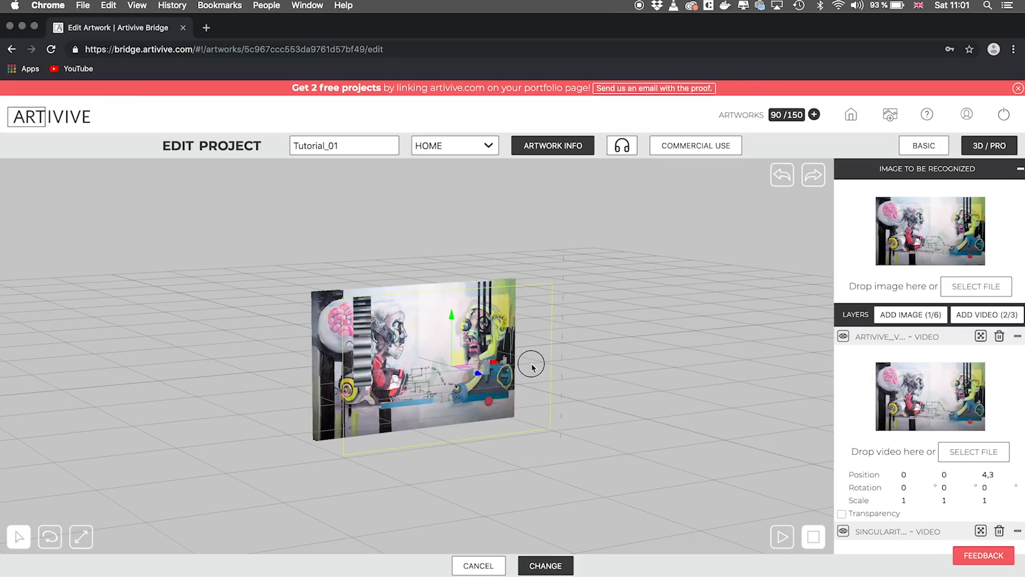
pyautogui.moveTo(530, 366); pyautogui.dragTo(566, 325)
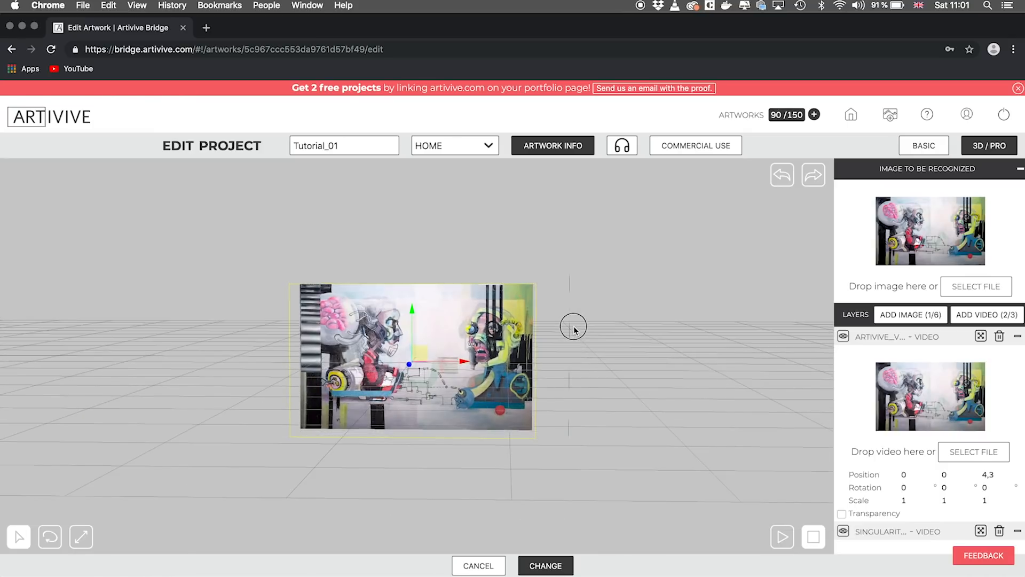
pyautogui.moveTo(573, 326); pyautogui.dragTo(577, 345)
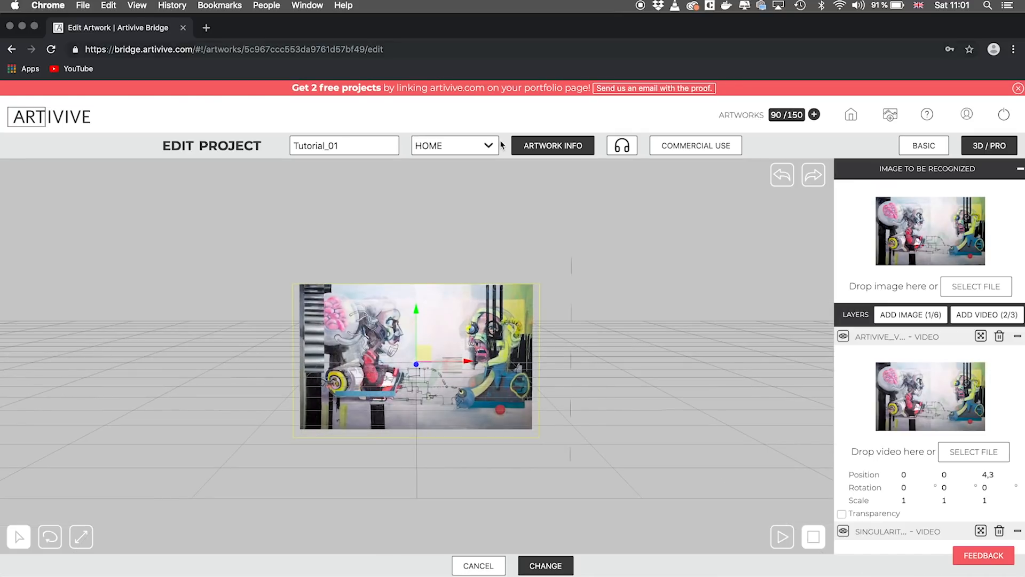
# - Change the artwork title in Artwork Info to Tutorial_02
pyautogui.click(553, 145)
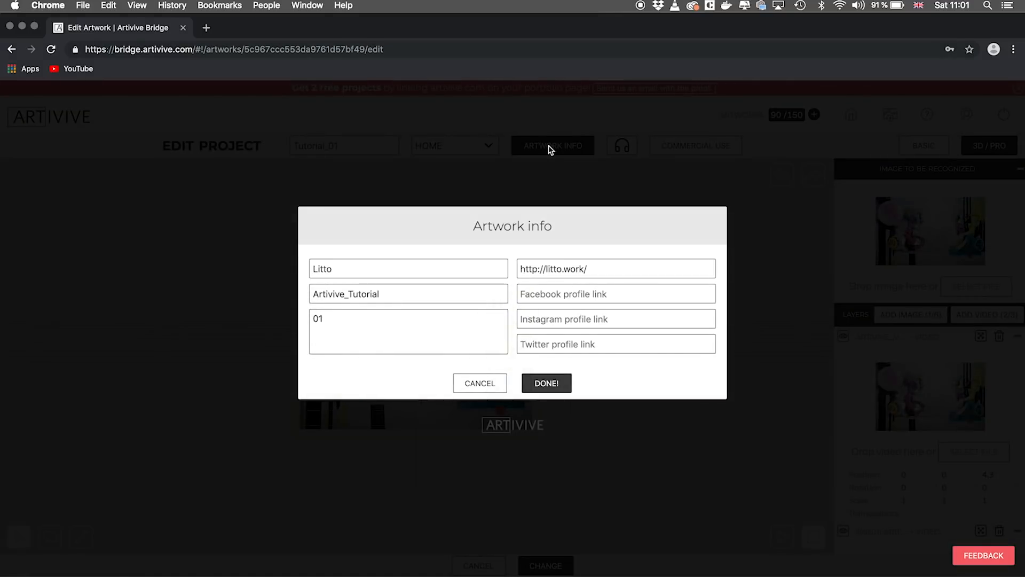
pyautogui.click(408, 294)
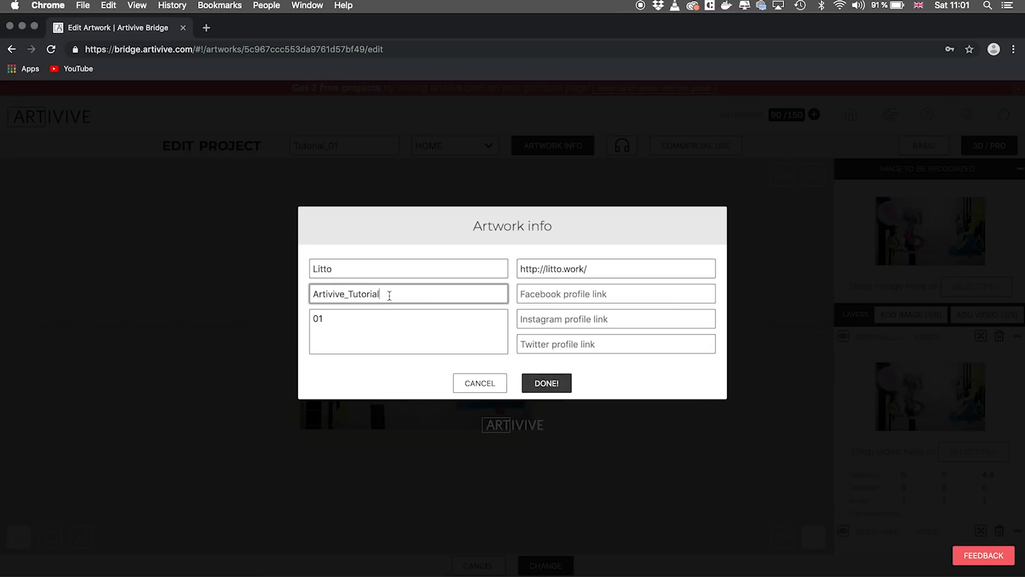
pyautogui.write('02')
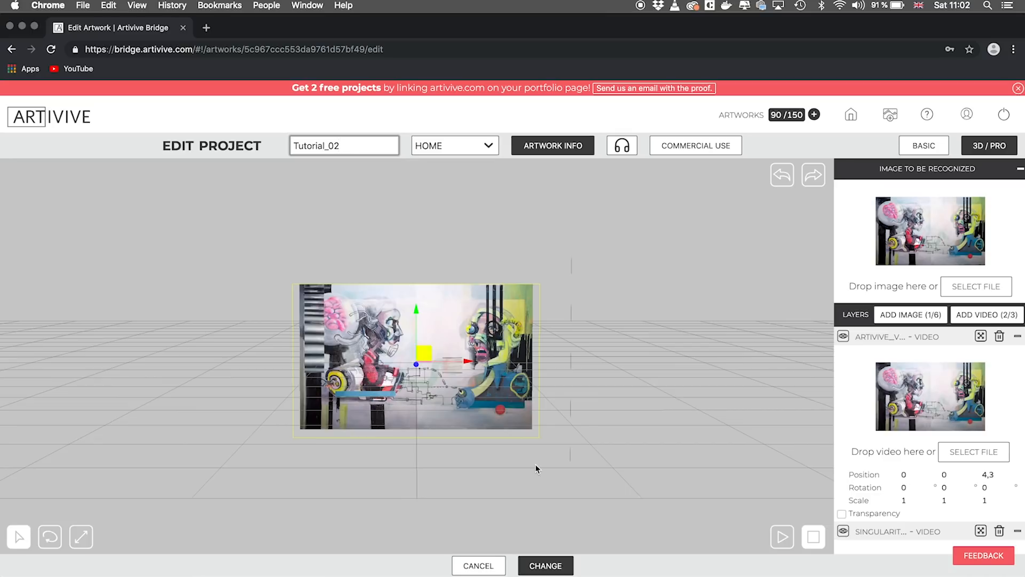
# - Save the Tutorial_02 project with CHANGE and begin uploading the artwork
pyautogui.click(546, 566)
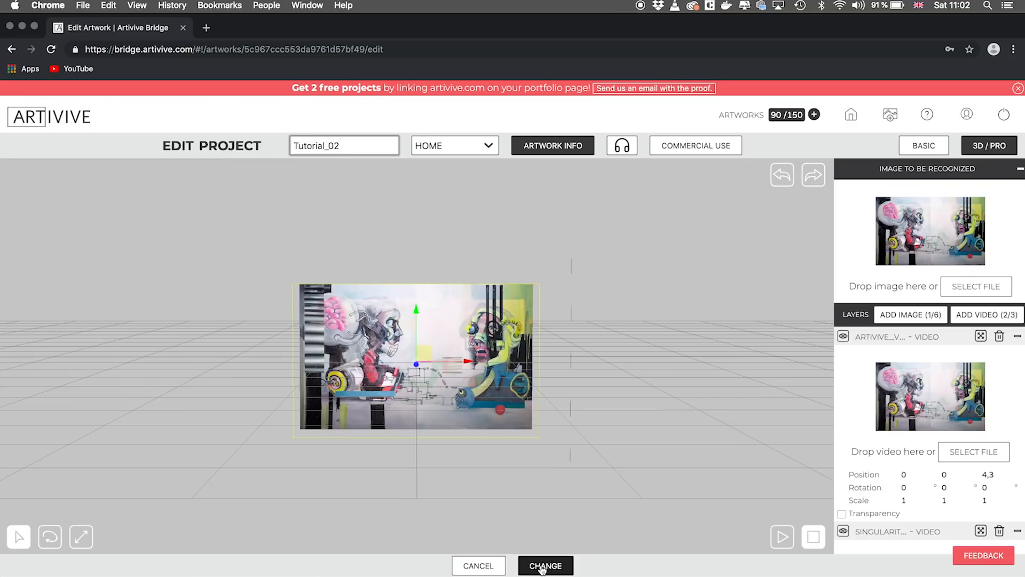
pyautogui.click(546, 566)
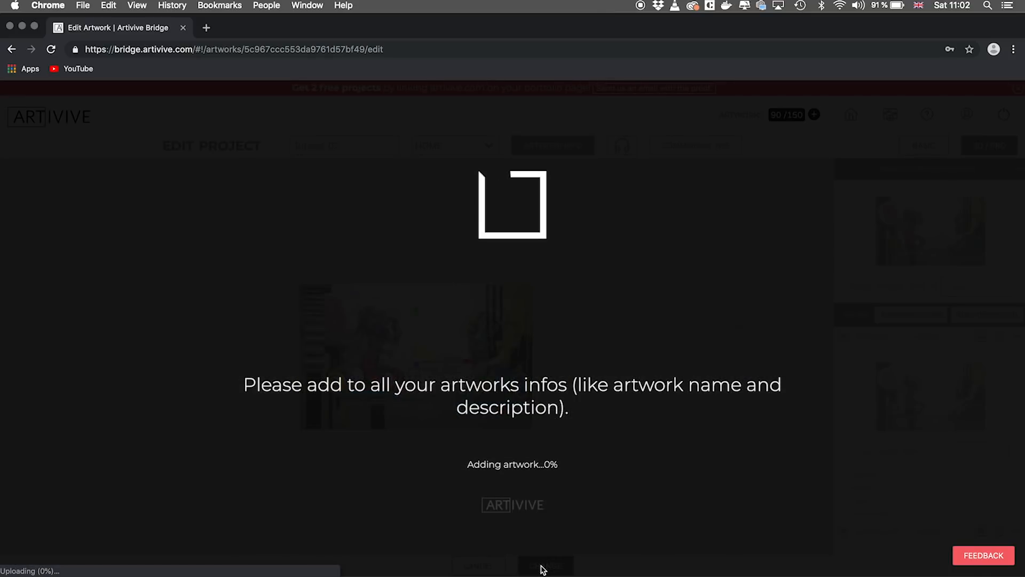